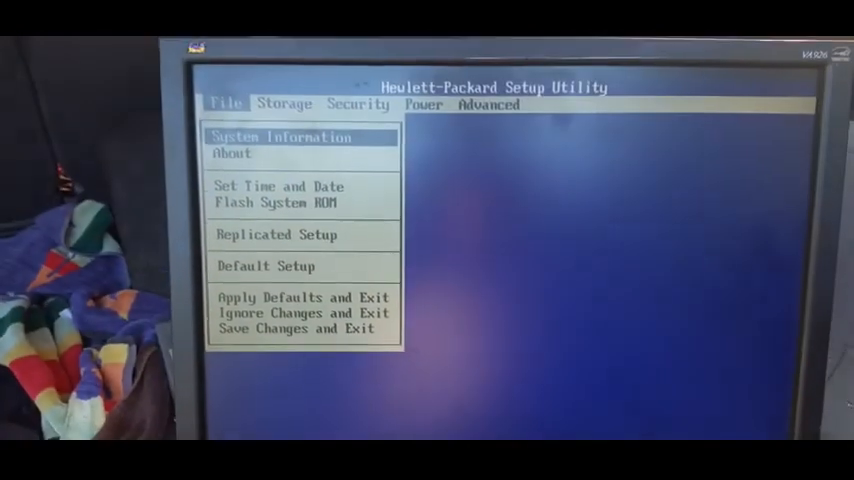
# - Confirm in Storage Options that SATA Emulation is RAID+AHCI, then close the dialog
pyautogui.click(290, 88)
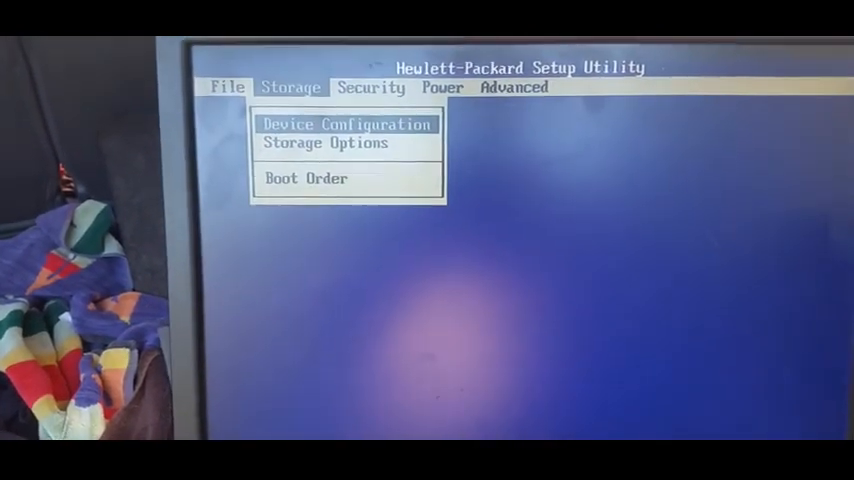
pyautogui.click(324, 143)
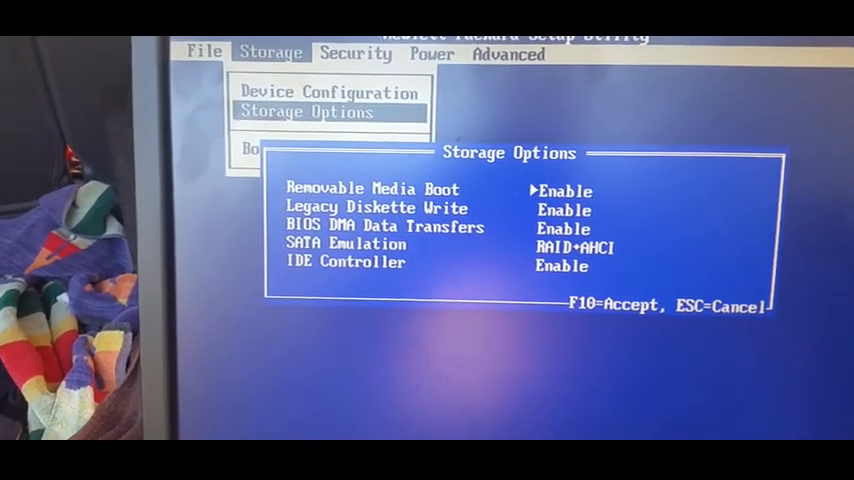
pyautogui.press('down')
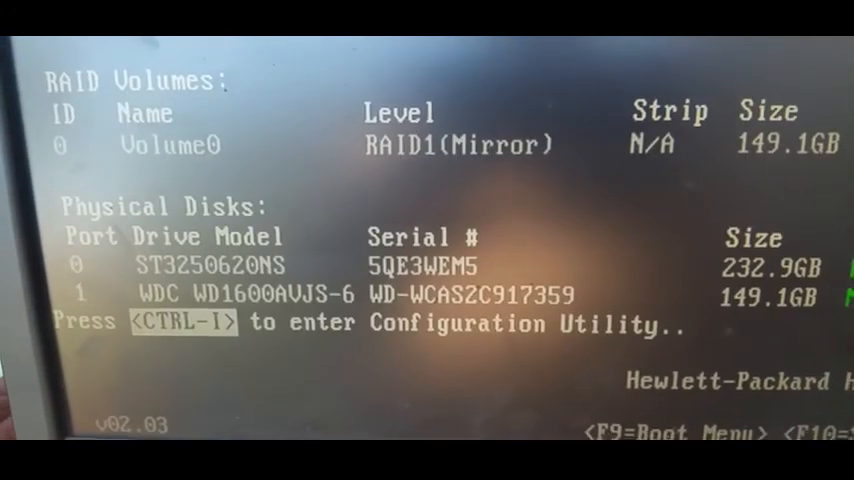
# - Enter the RAID configuration utility (Ctrl+I) showing mirrored Volume0 with two member disks
pyautogui.press('ctrl+i')
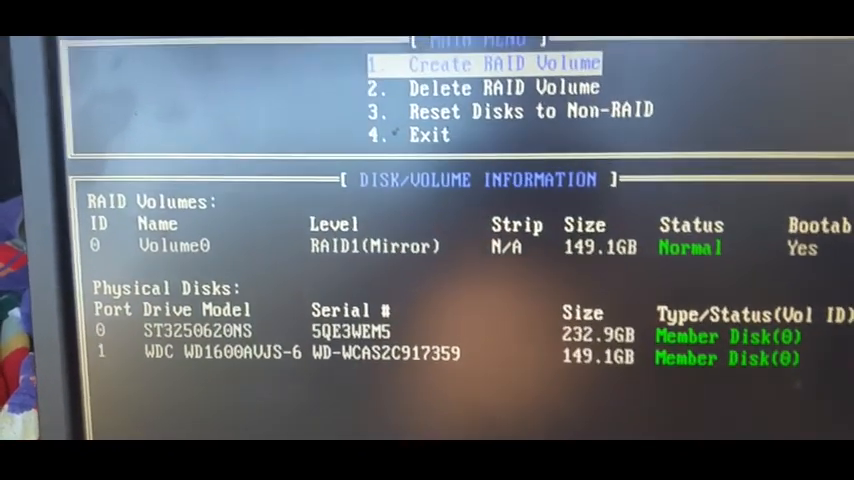
# - Delete Volume0 via Delete RAID Volume, leaving both disks Non-RAID
pyautogui.press('Down')
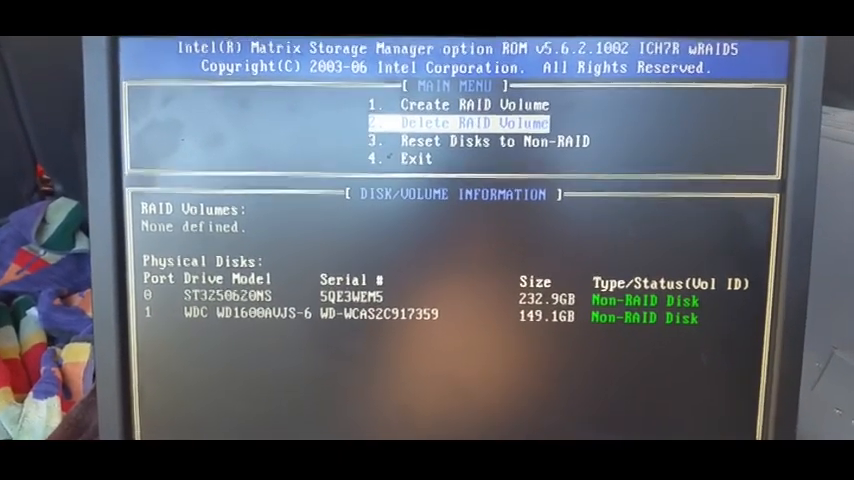
pyautogui.press('up')
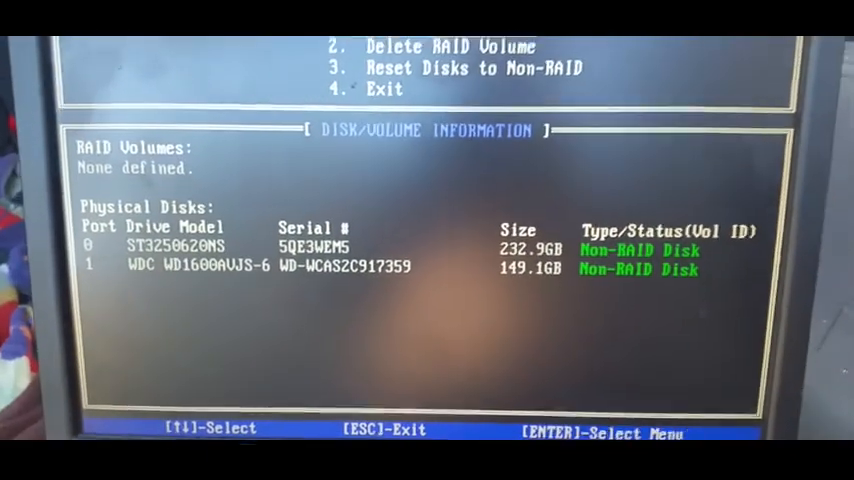
# - Create Volume0 as RAID0(Stripe) with 128KB strip size and 298.1 GB capacity
pyautogui.press('up')
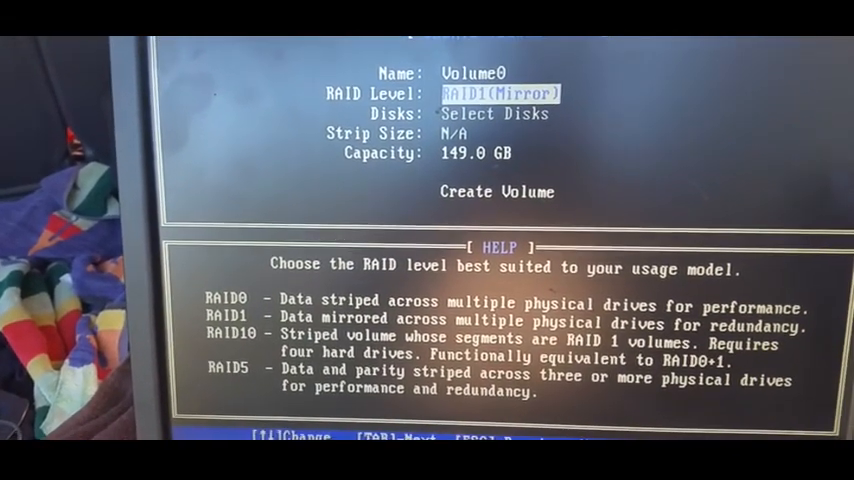
pyautogui.press('Up')
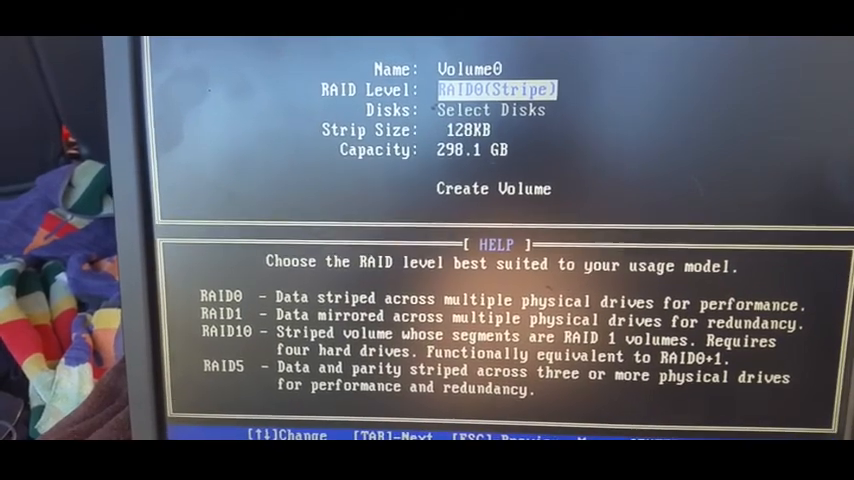
pyautogui.press('Tab')
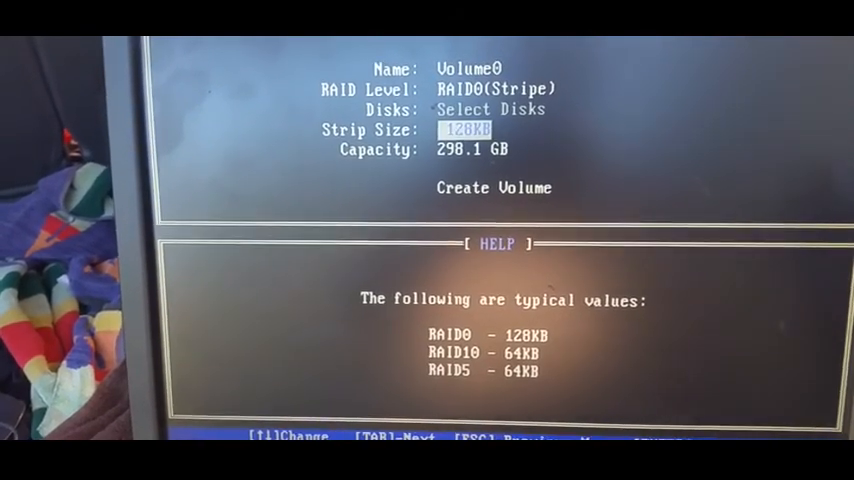
pyautogui.press('Tab')
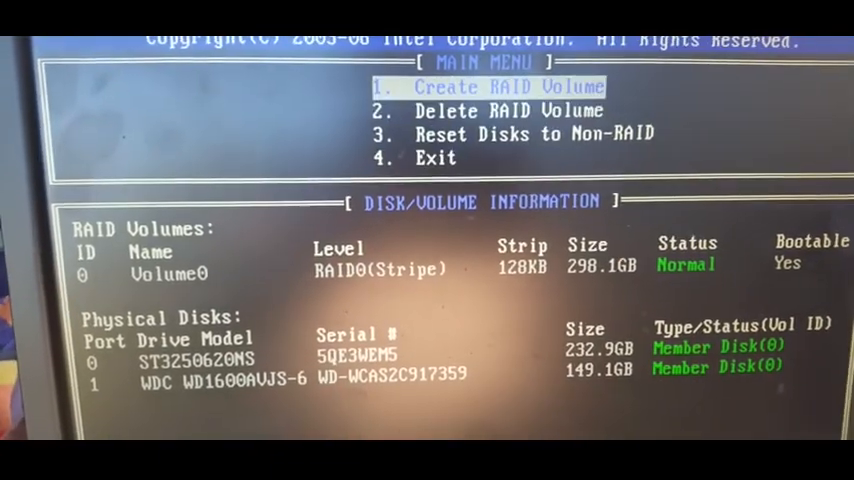
# - Decline the exit prompt to stay in the utility, then reach the Delete RAID Volume screen
pyautogui.press('down')
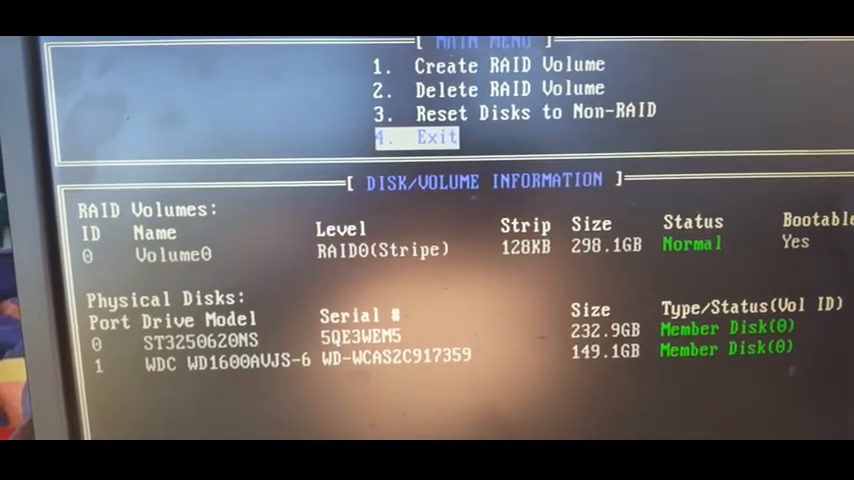
pyautogui.press('Return')
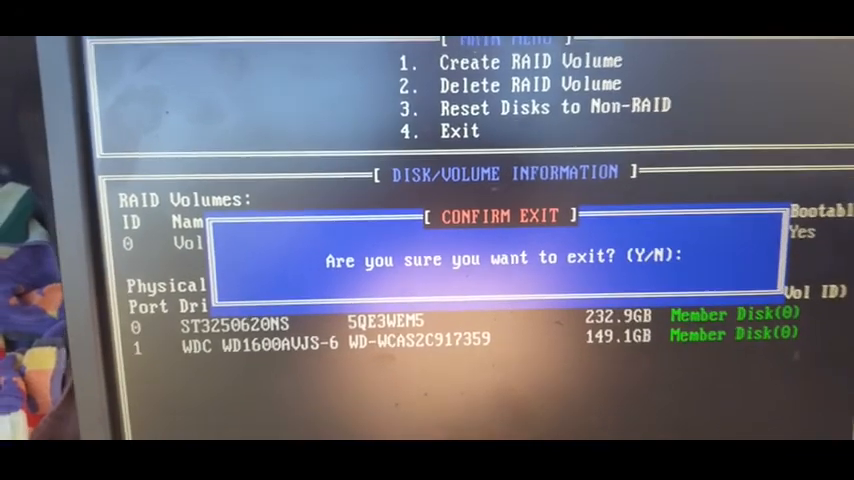
pyautogui.press('y')
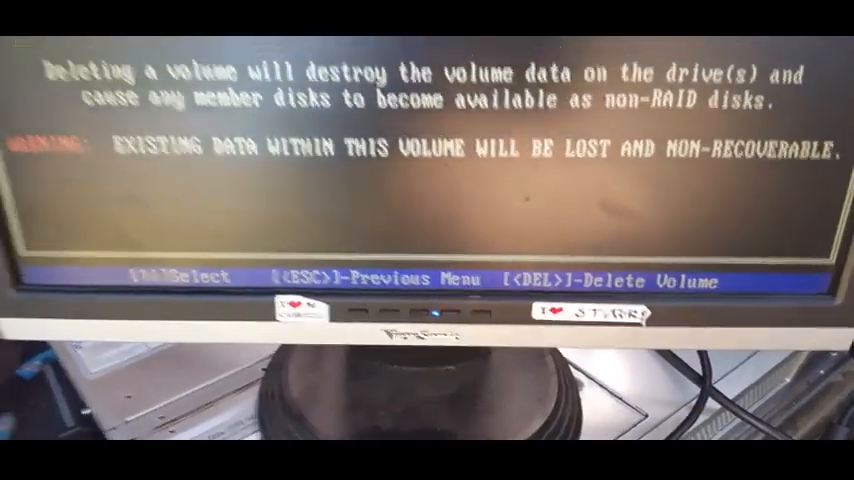
# - Delete the RAID0 volume so both disks are Non-RAID, then start Create RAID Volume
pyautogui.press('Delete')
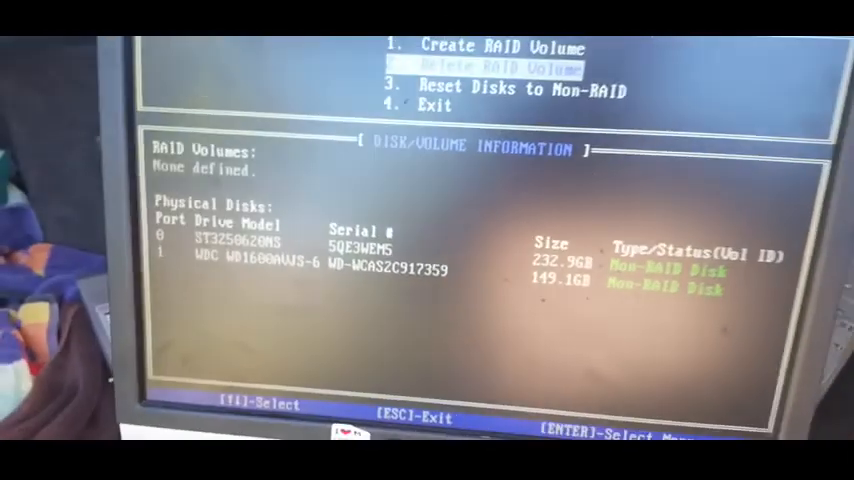
pyautogui.press('up')
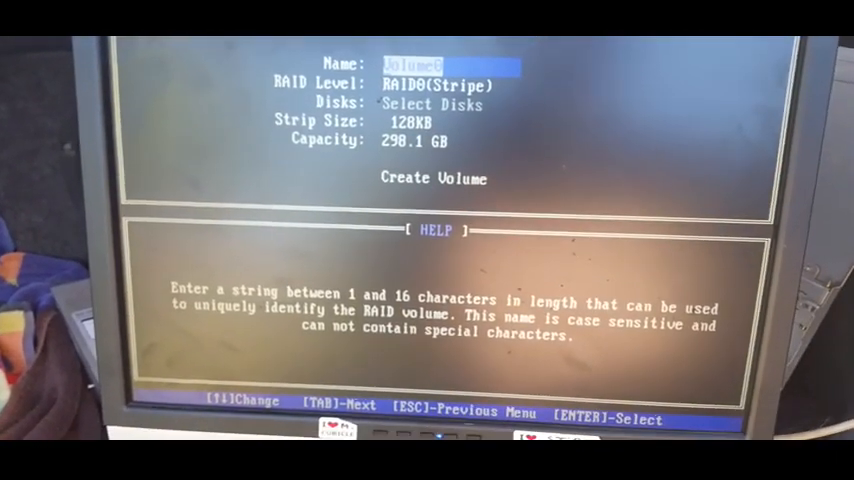
# - Keep the name Volume0 and set RAID Level RAID1(Mirror) with 149.0 GB capacity
pyautogui.press('Tab')
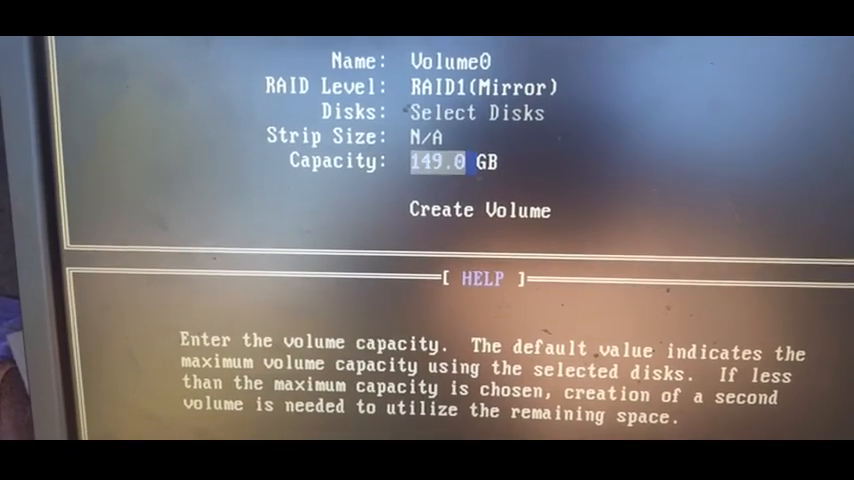
# - Create the mirrored Volume0 from both disks, confirming the data-loss warning with Y
pyautogui.press('Return')
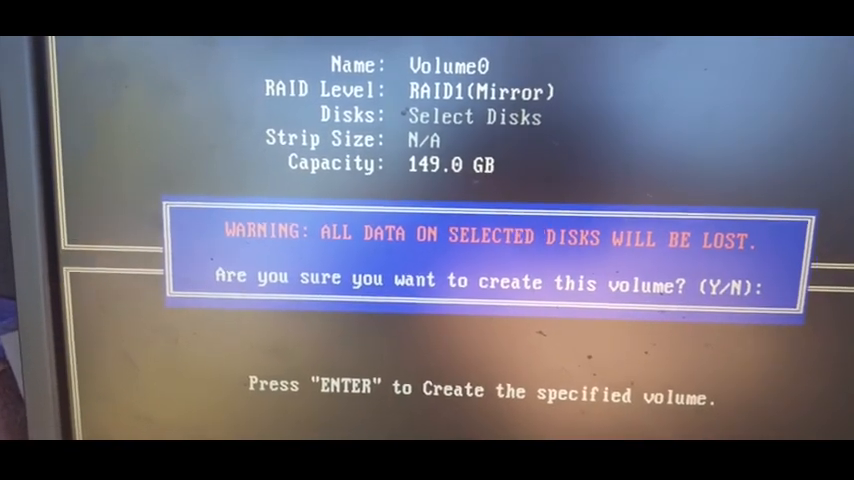
pyautogui.press('y')
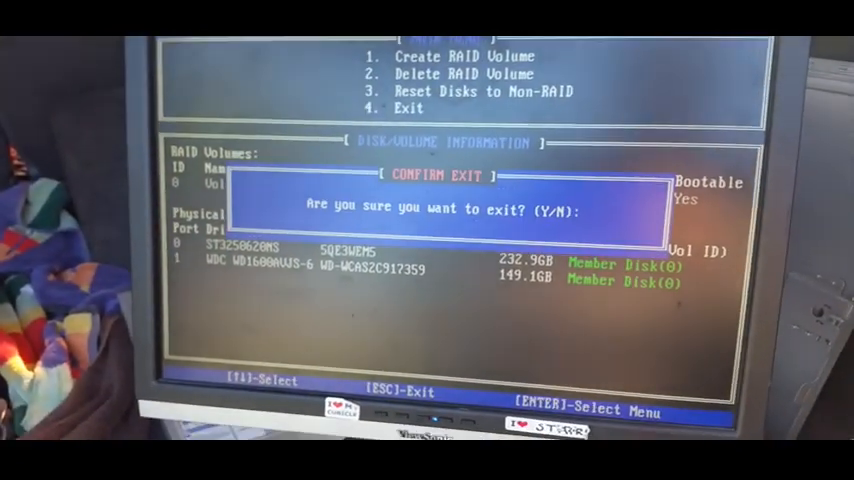
# - Exit the RAID utility and reach Storage > Boot Order in HP Setup
pyautogui.press('y')
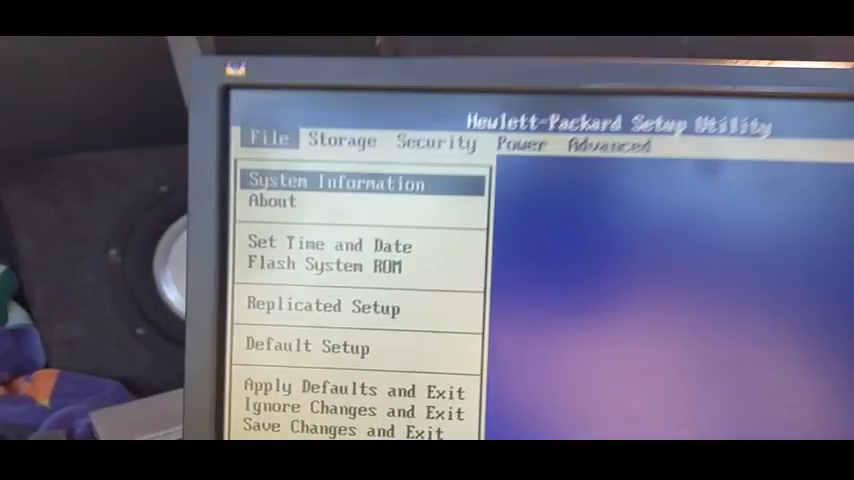
pyautogui.click(500, 89)
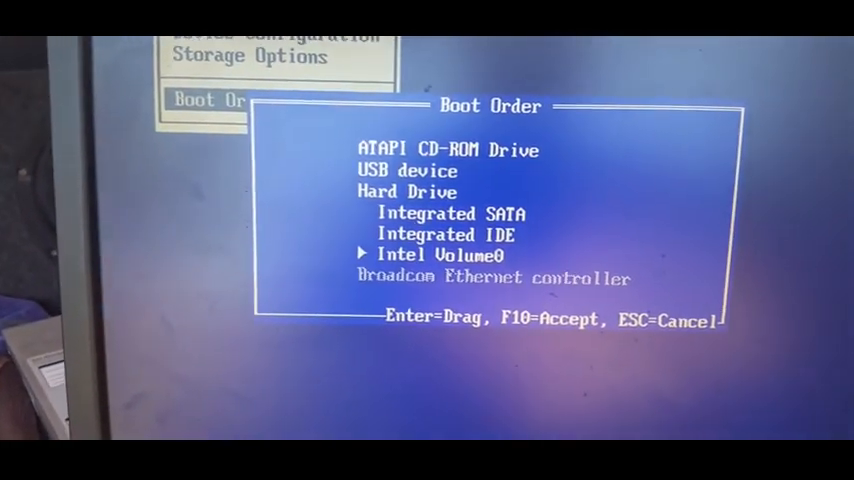
# - Move Intel Volume0 above Integrated SATA to the top of the hard drive boot order
pyautogui.press('Return')
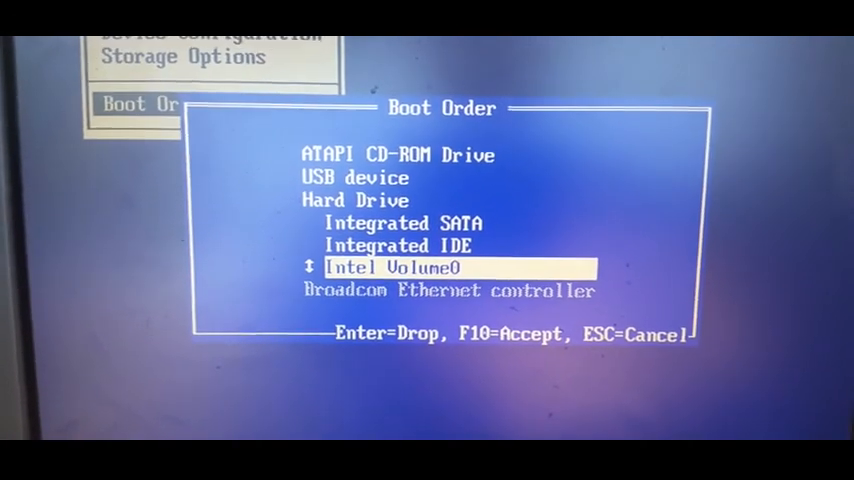
pyautogui.press('Up')
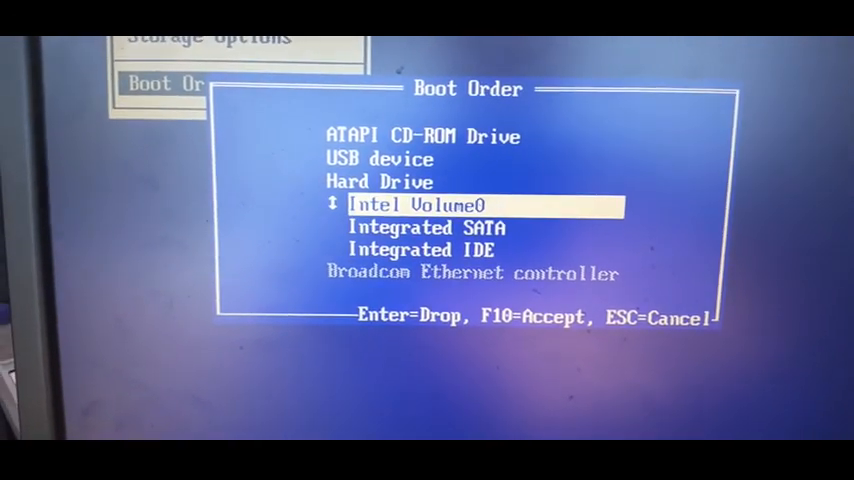